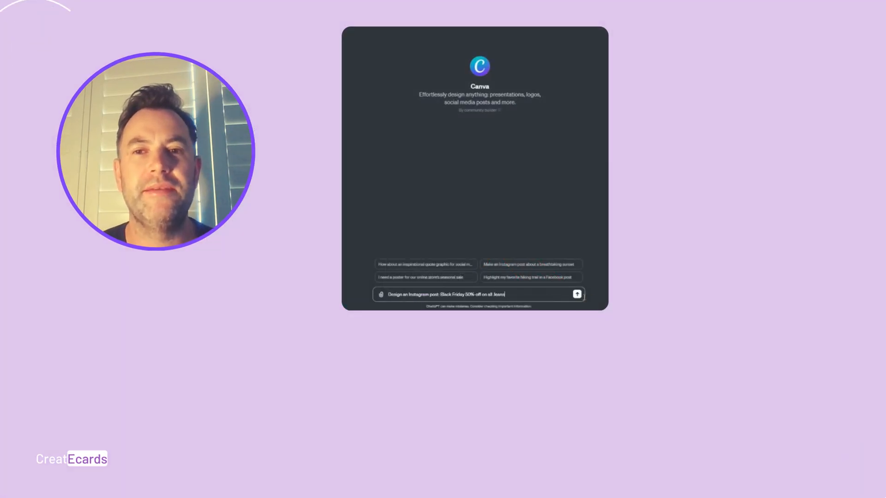
# - Start a new message to Canva GPT for the masquerade birthday invitation
pyautogui.click(576, 293)
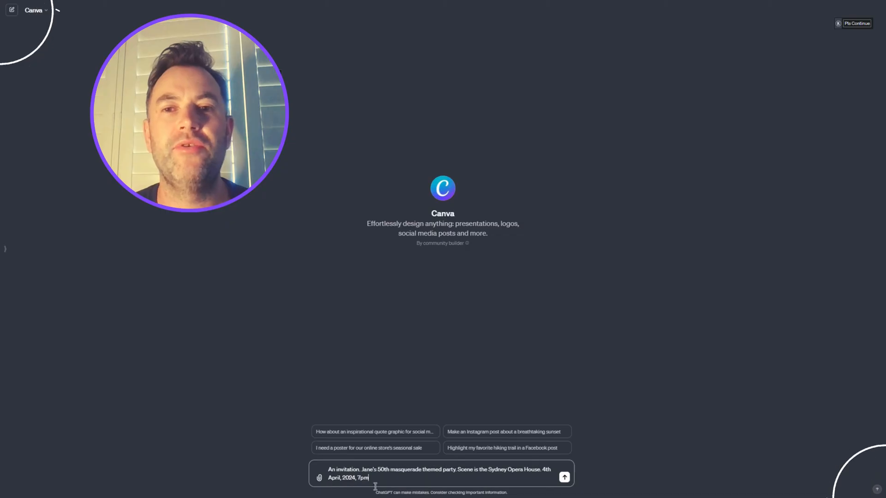
# - Send the prompt for Jane's 50th masquerade party invitation at the Sydney Opera House
pyautogui.click(563, 478)
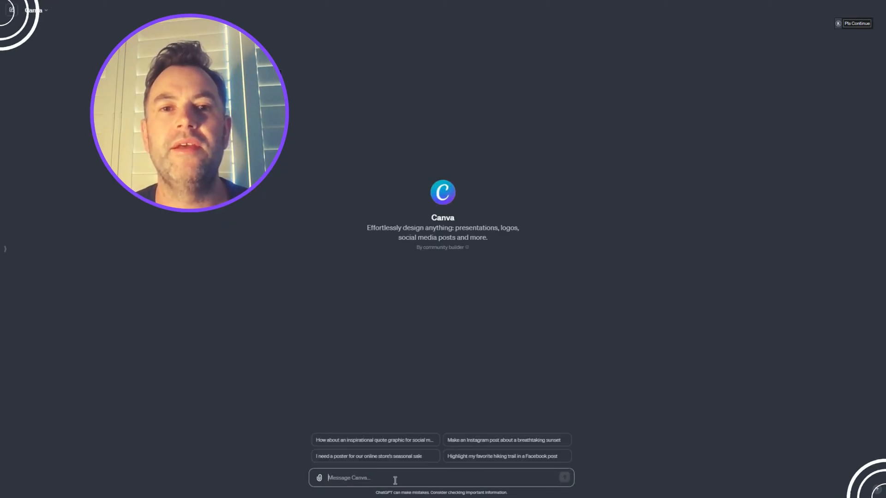
pyautogui.write("An invitation. Jane's 50th masquerade themed party. Scene is the Sydney Opera House. 4th April, 2024, 7pm")
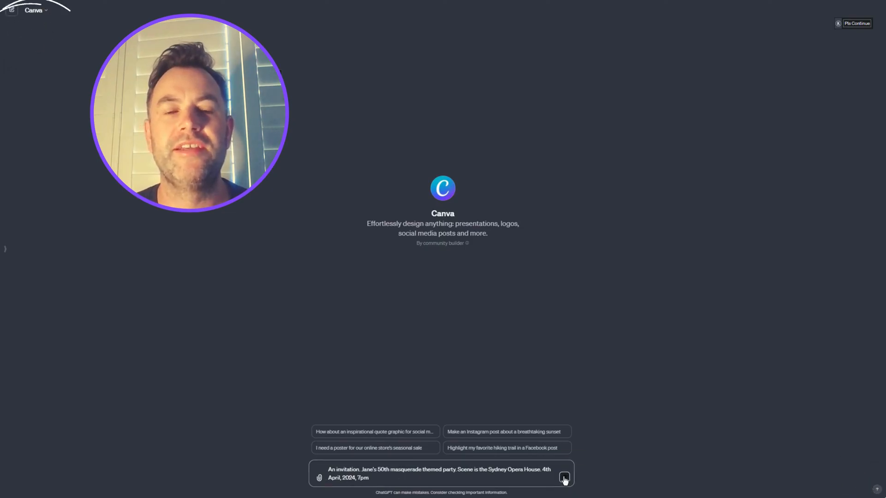
pyautogui.click(563, 477)
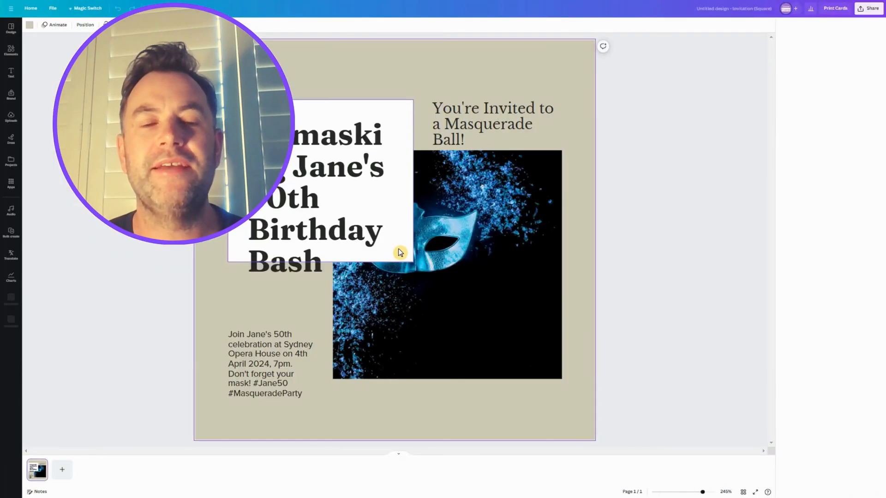
# - Save the Unmasking birthday bash invitation via CreatEcards and continue editing
pyautogui.click(872, 8)
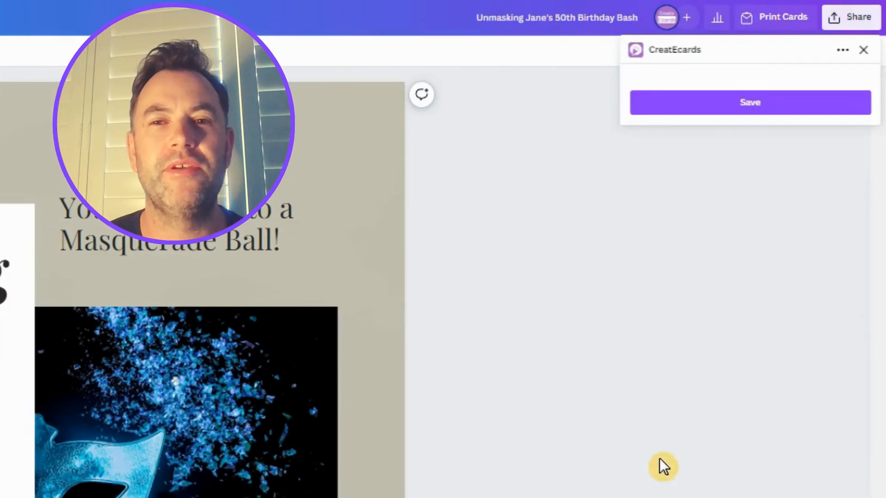
pyautogui.click(749, 102)
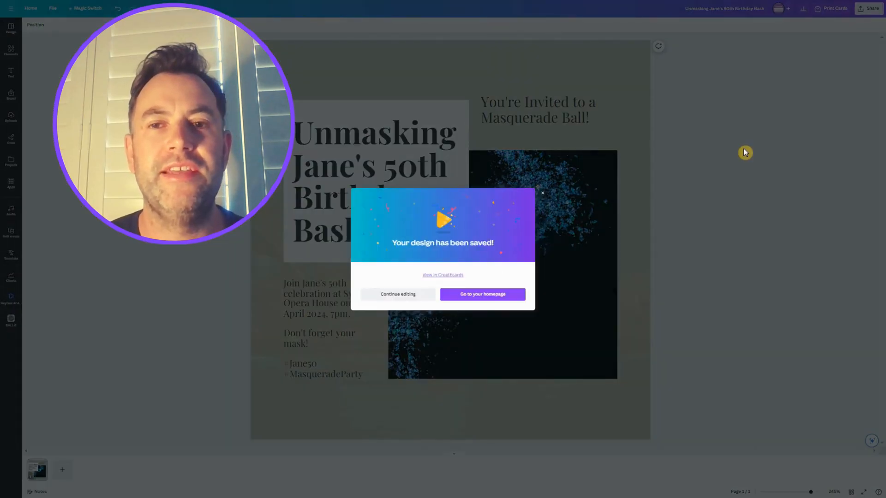
pyautogui.click(481, 294)
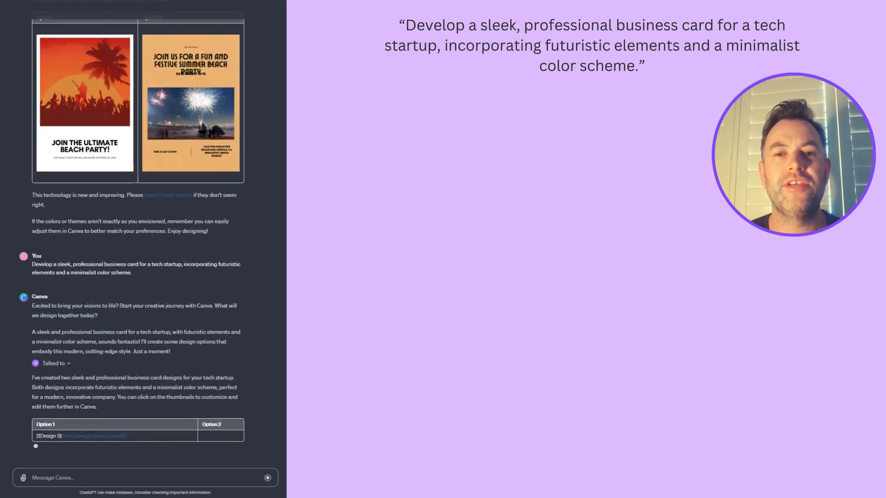
# - Scroll to the tech-startup business card Option 1 and Option 2 designs
pyautogui.scroll(-3)
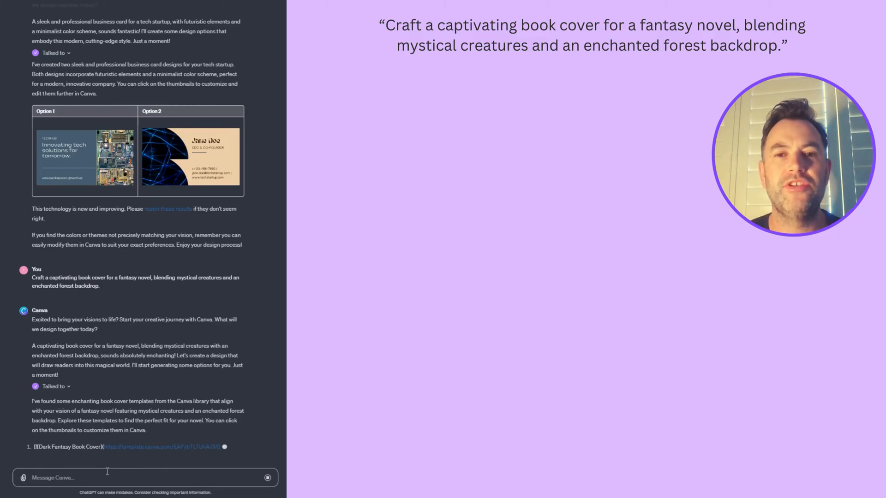
# - Scroll through fantasy book cover templates such as Dark Fantasy Book Cover
pyautogui.scroll(-3)
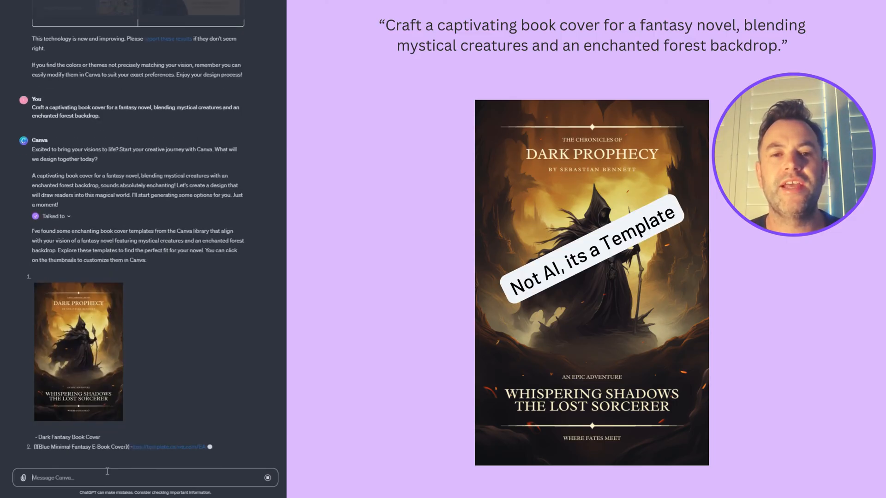
pyautogui.scroll(-3)
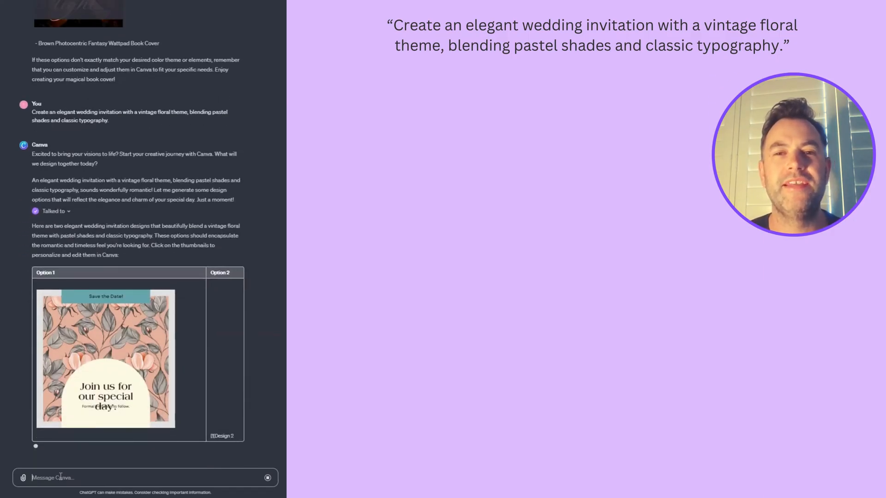
# - View the vintage floral 'Join us for our special day' wedding invitation design
pyautogui.click(105, 359)
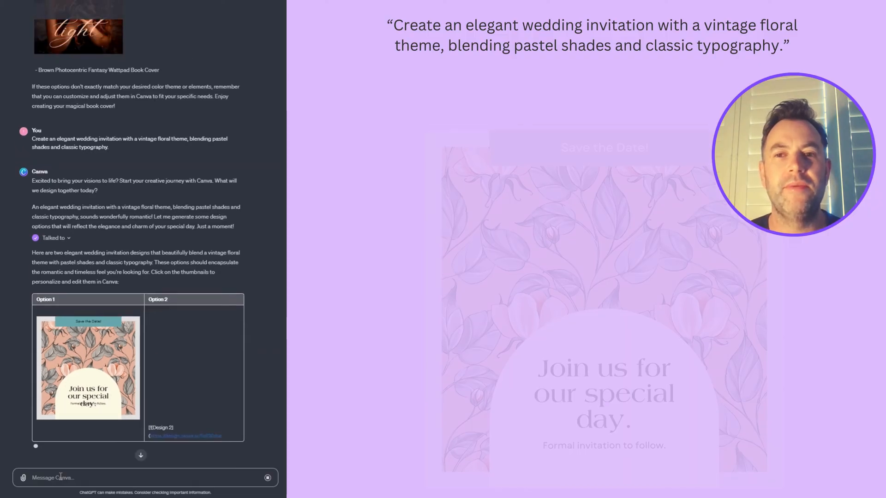